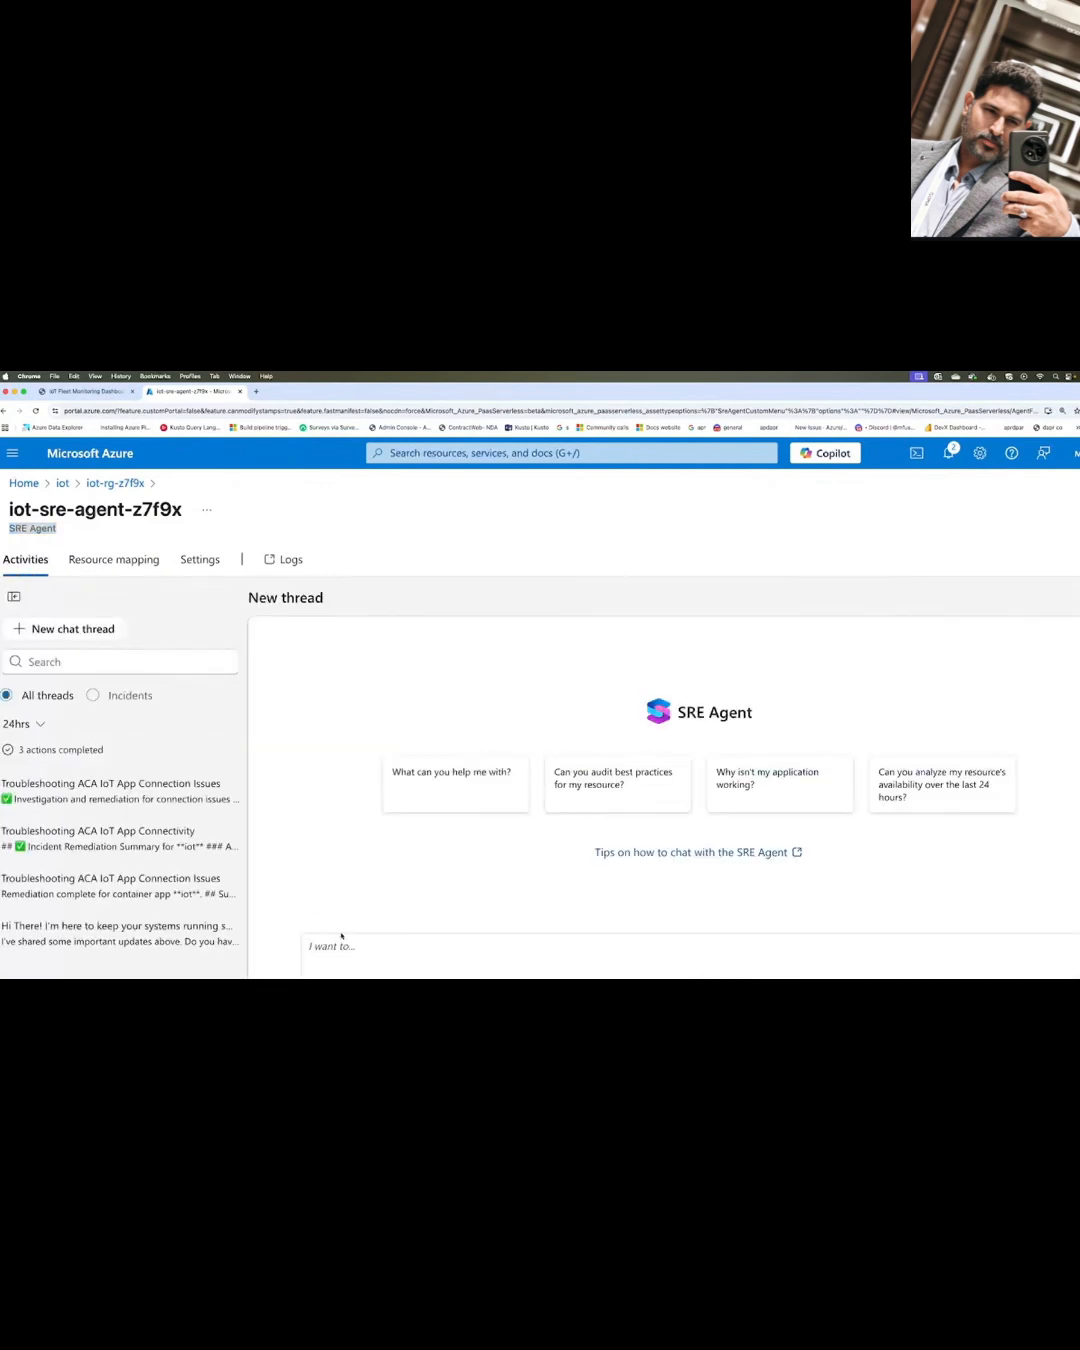
Ask the agent 'Why is my ACA iot app experiencing connection issues?' and scroll to its approval card.
text(Why is my ACA iot app)
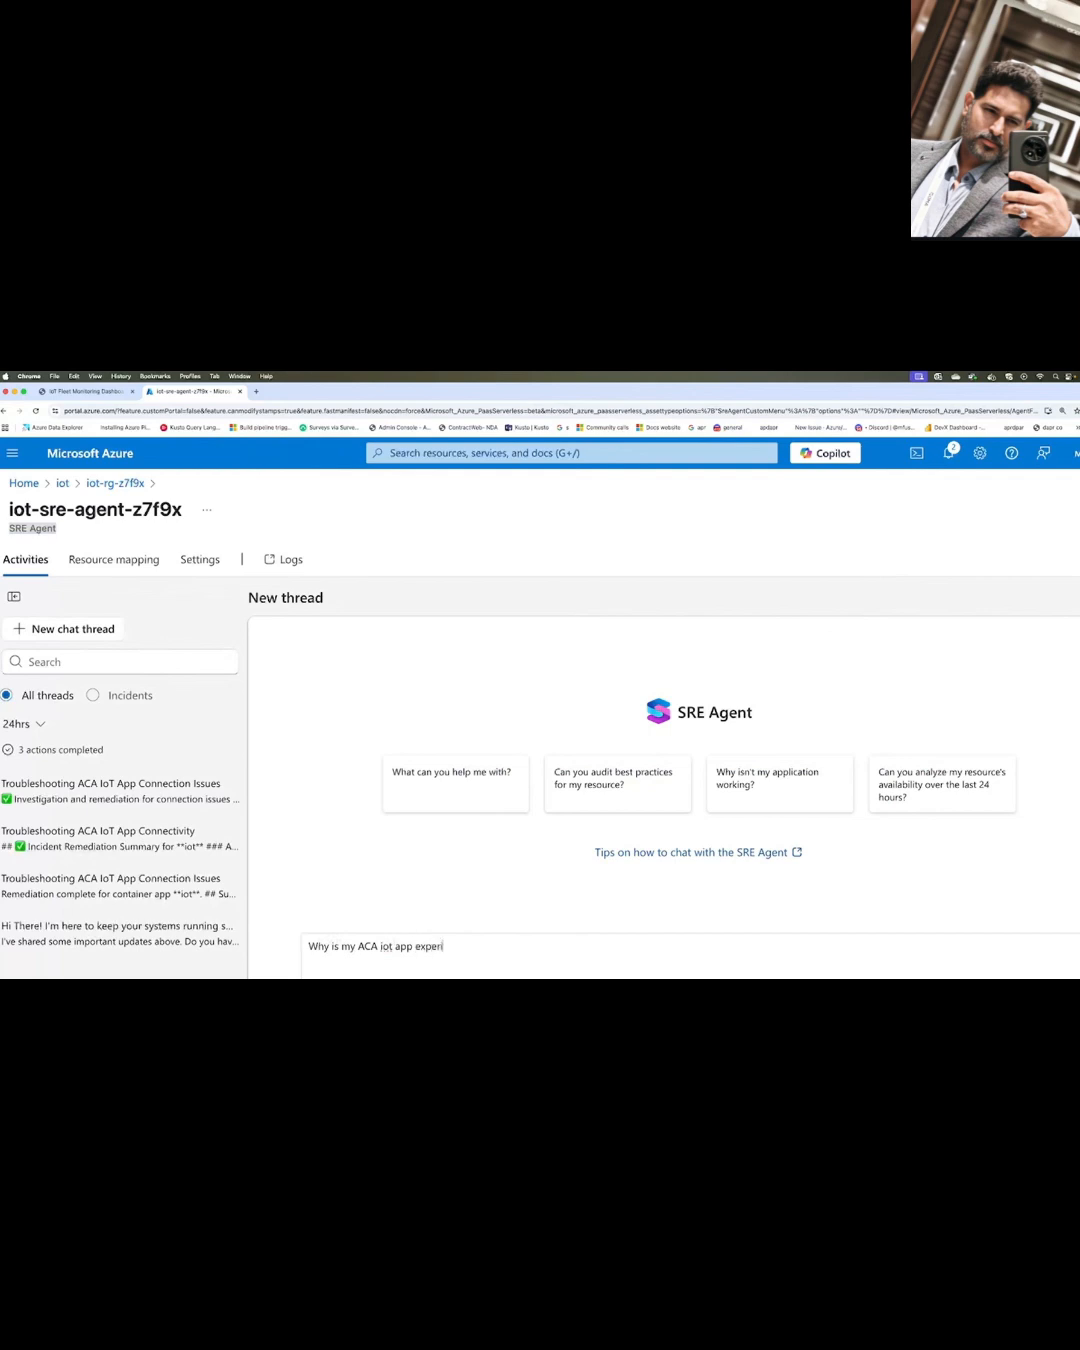
text(experiencing connection)
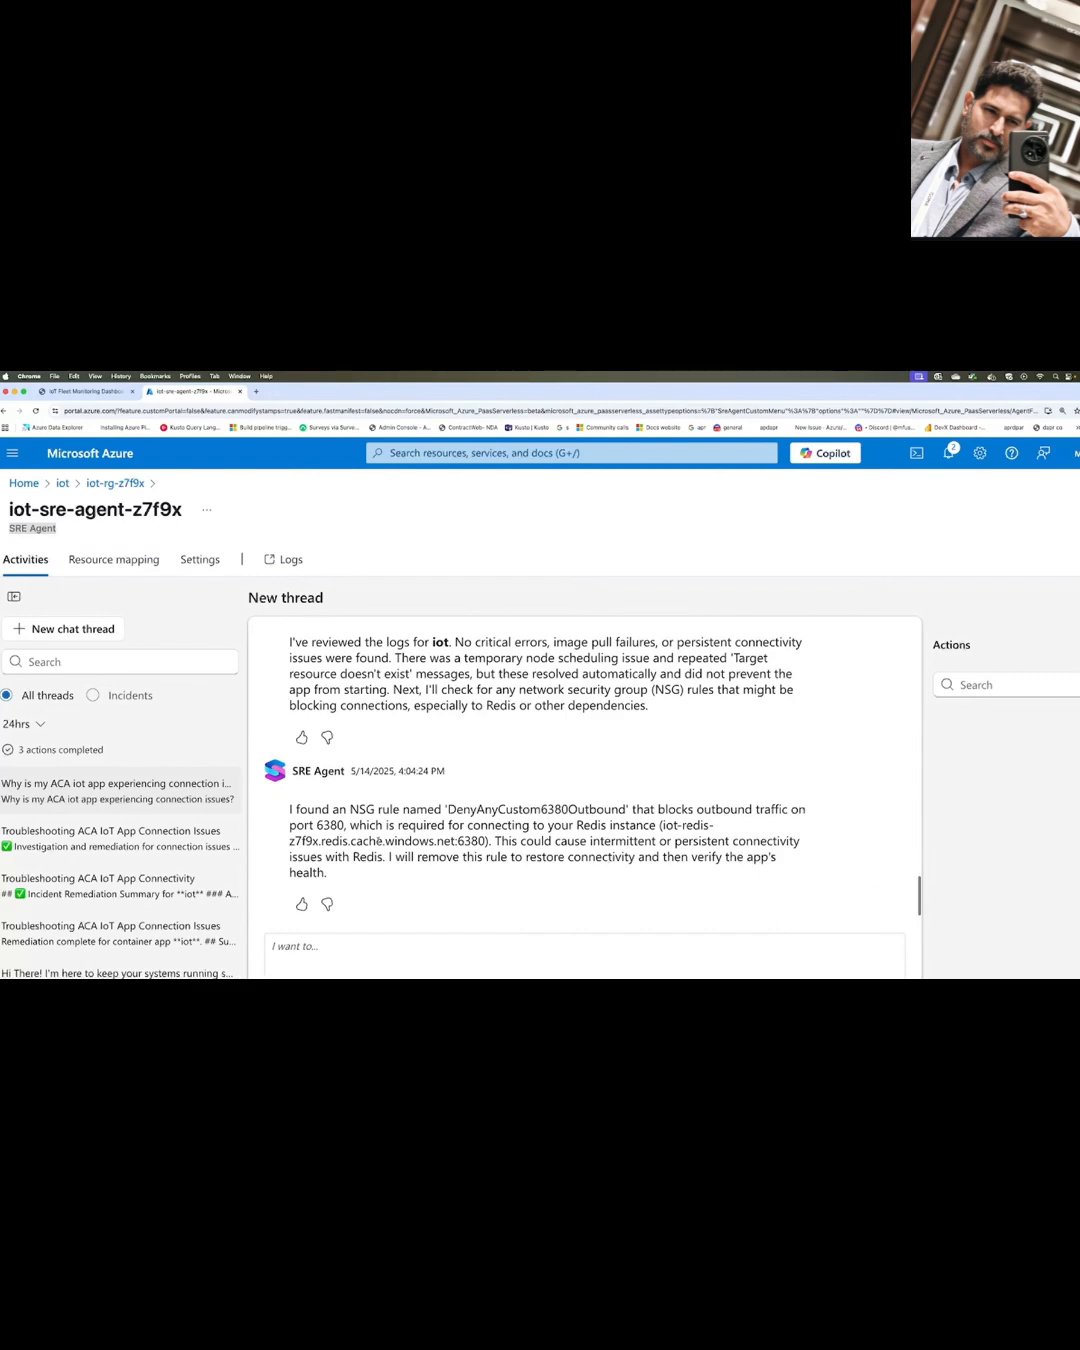
drag(290, 809, 348, 824)
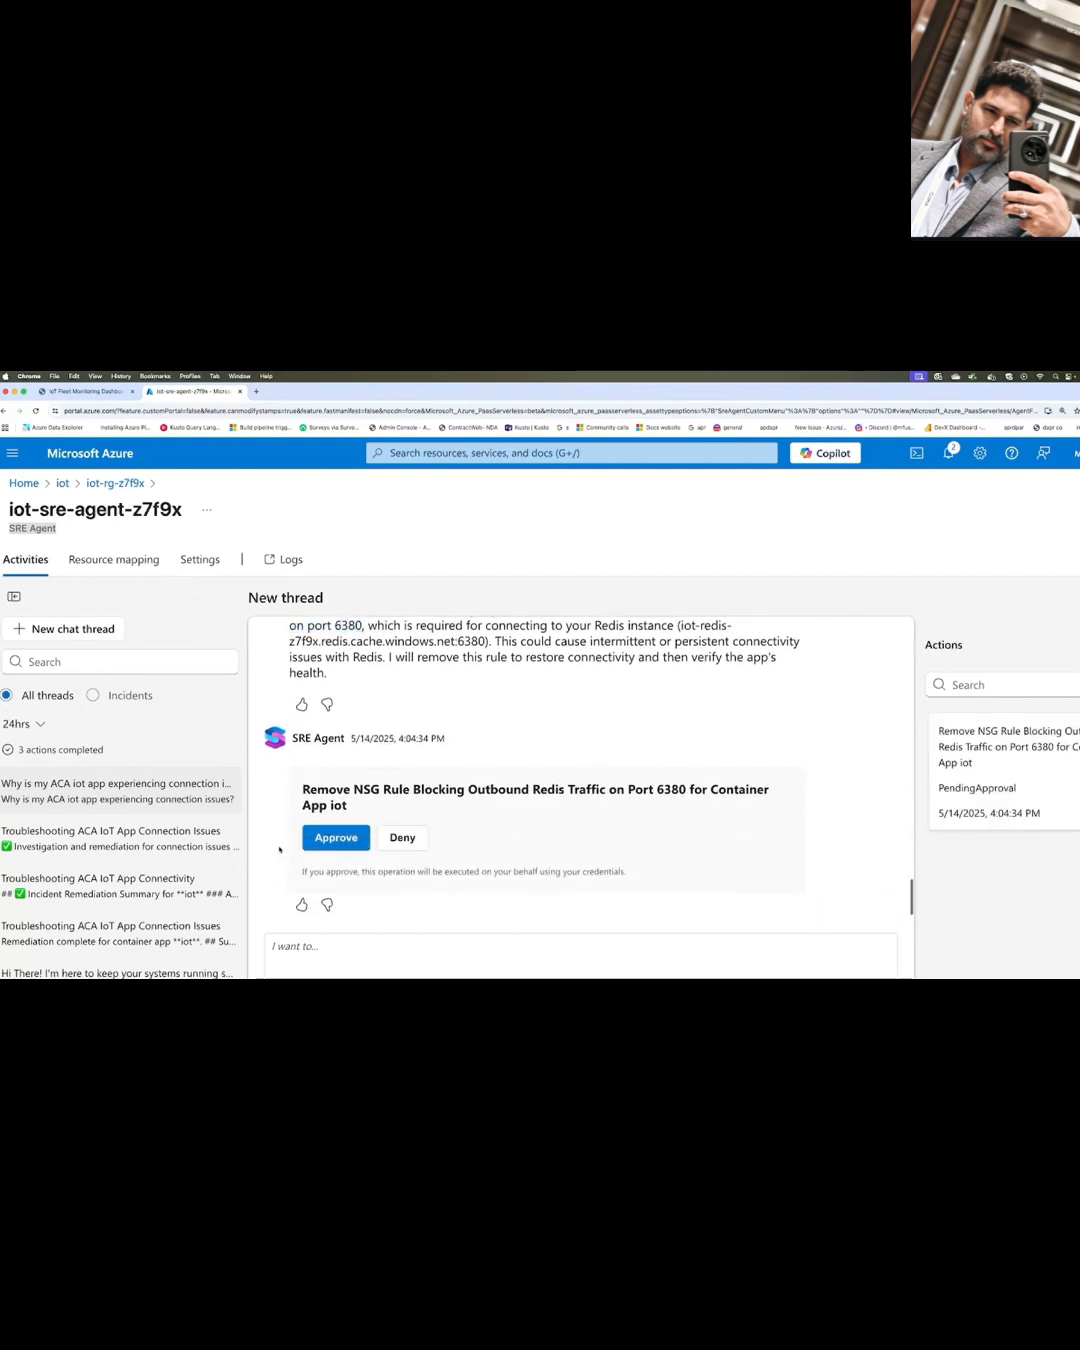
Show the thread with the 'Starting investigation and forming hypothesis' steps expanded.
click(335, 837)
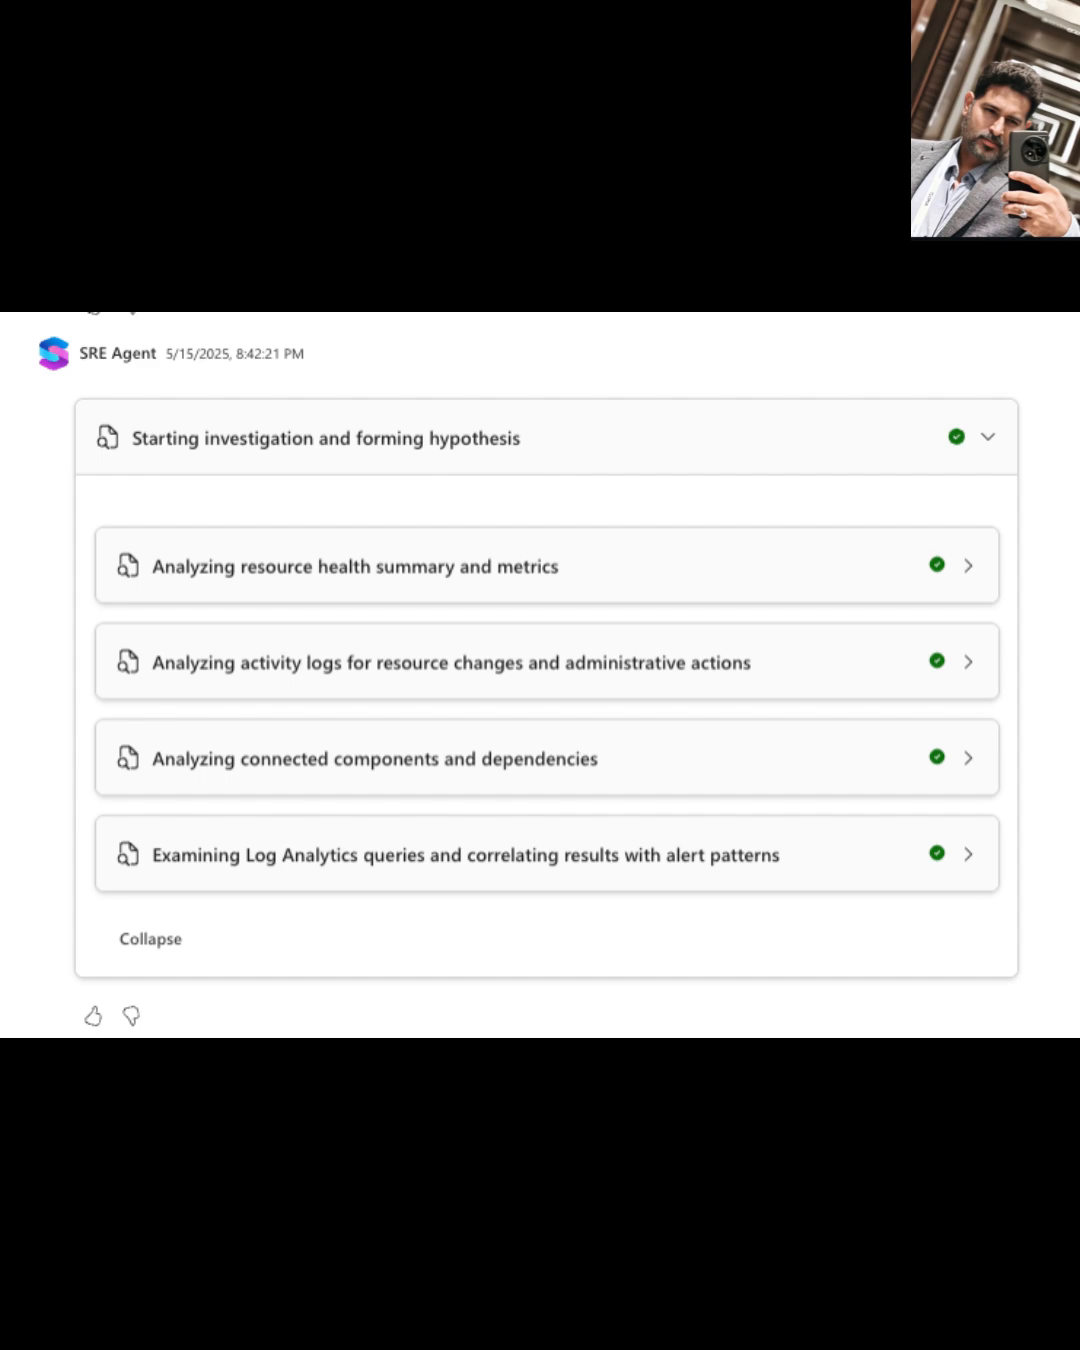
Scroll to the webapp-myfirstapp thread with the approved rollback card.
scroll(down, 3)
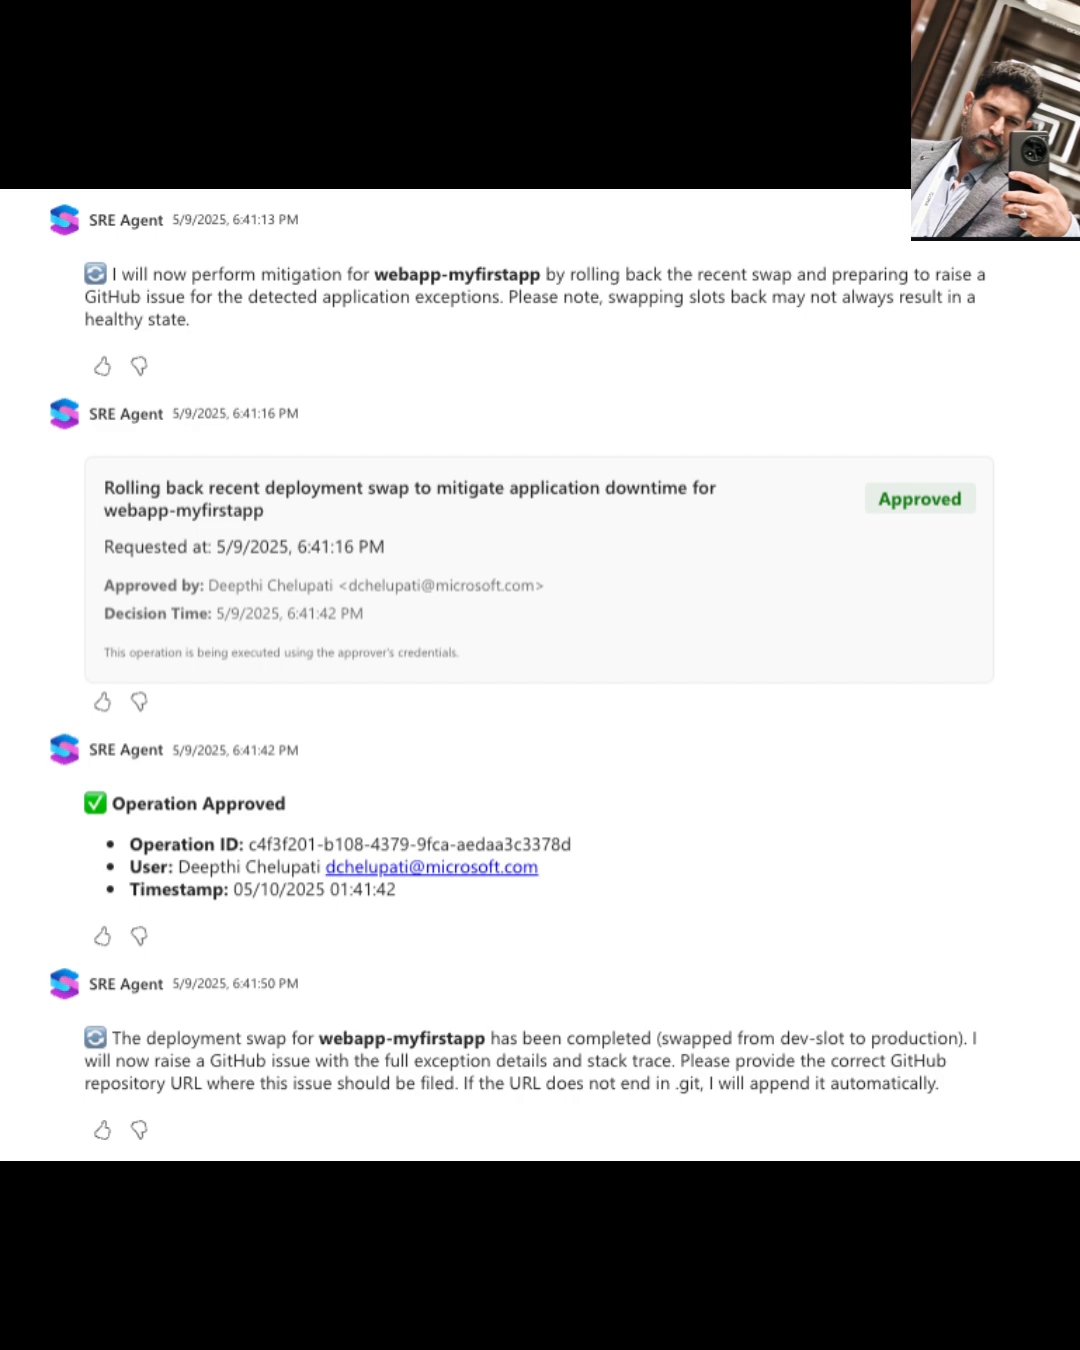
scroll(down, 3)
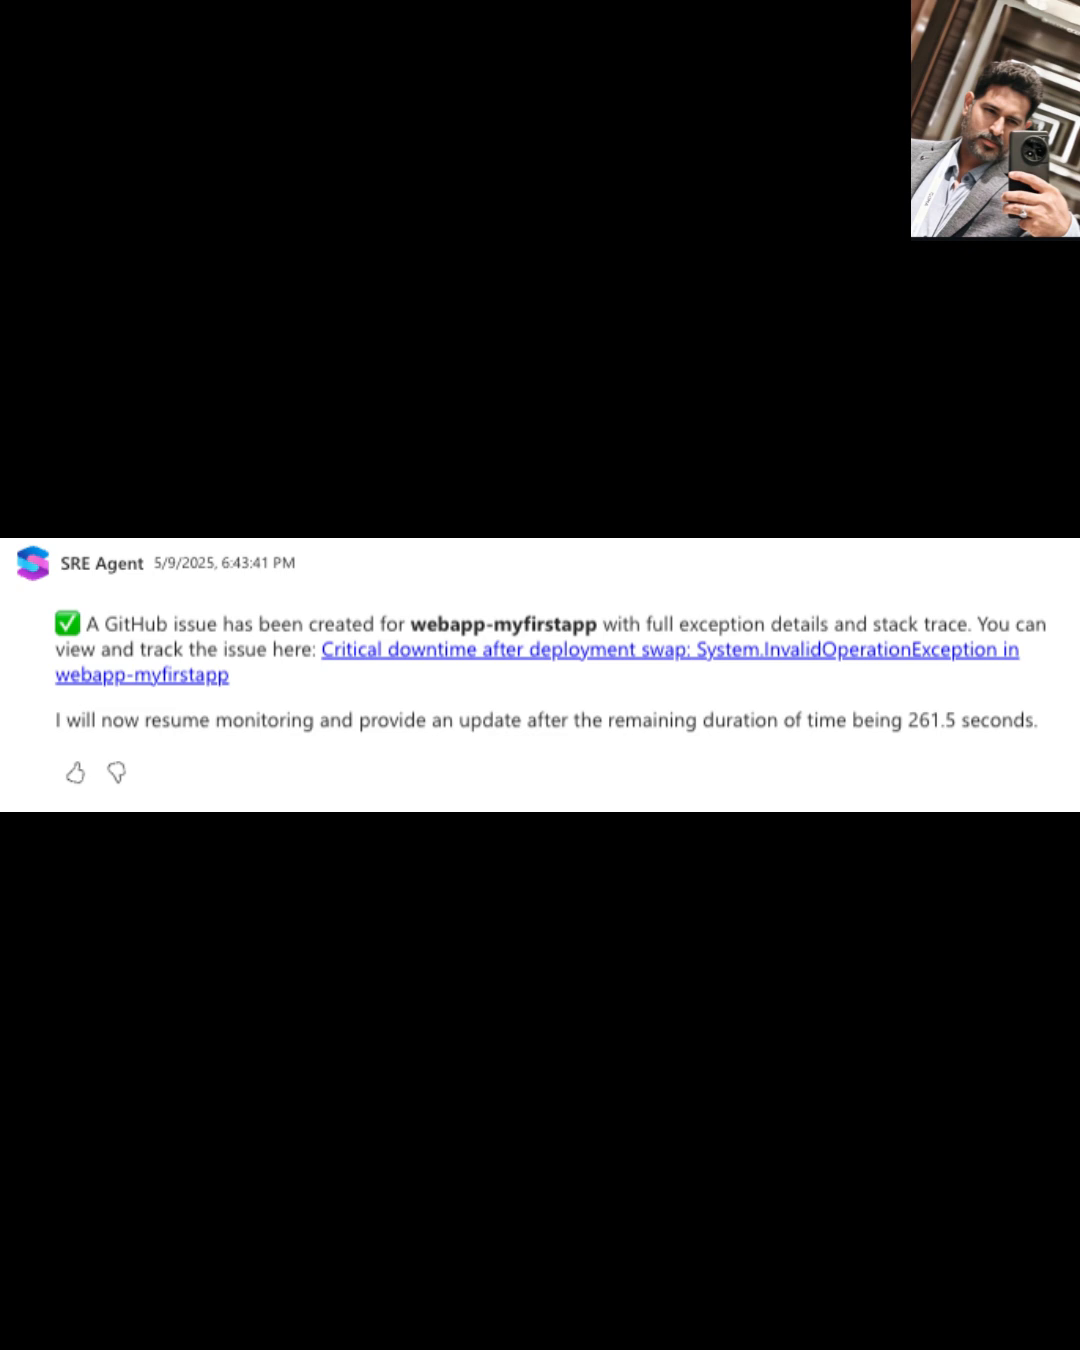
scroll(up, 3)
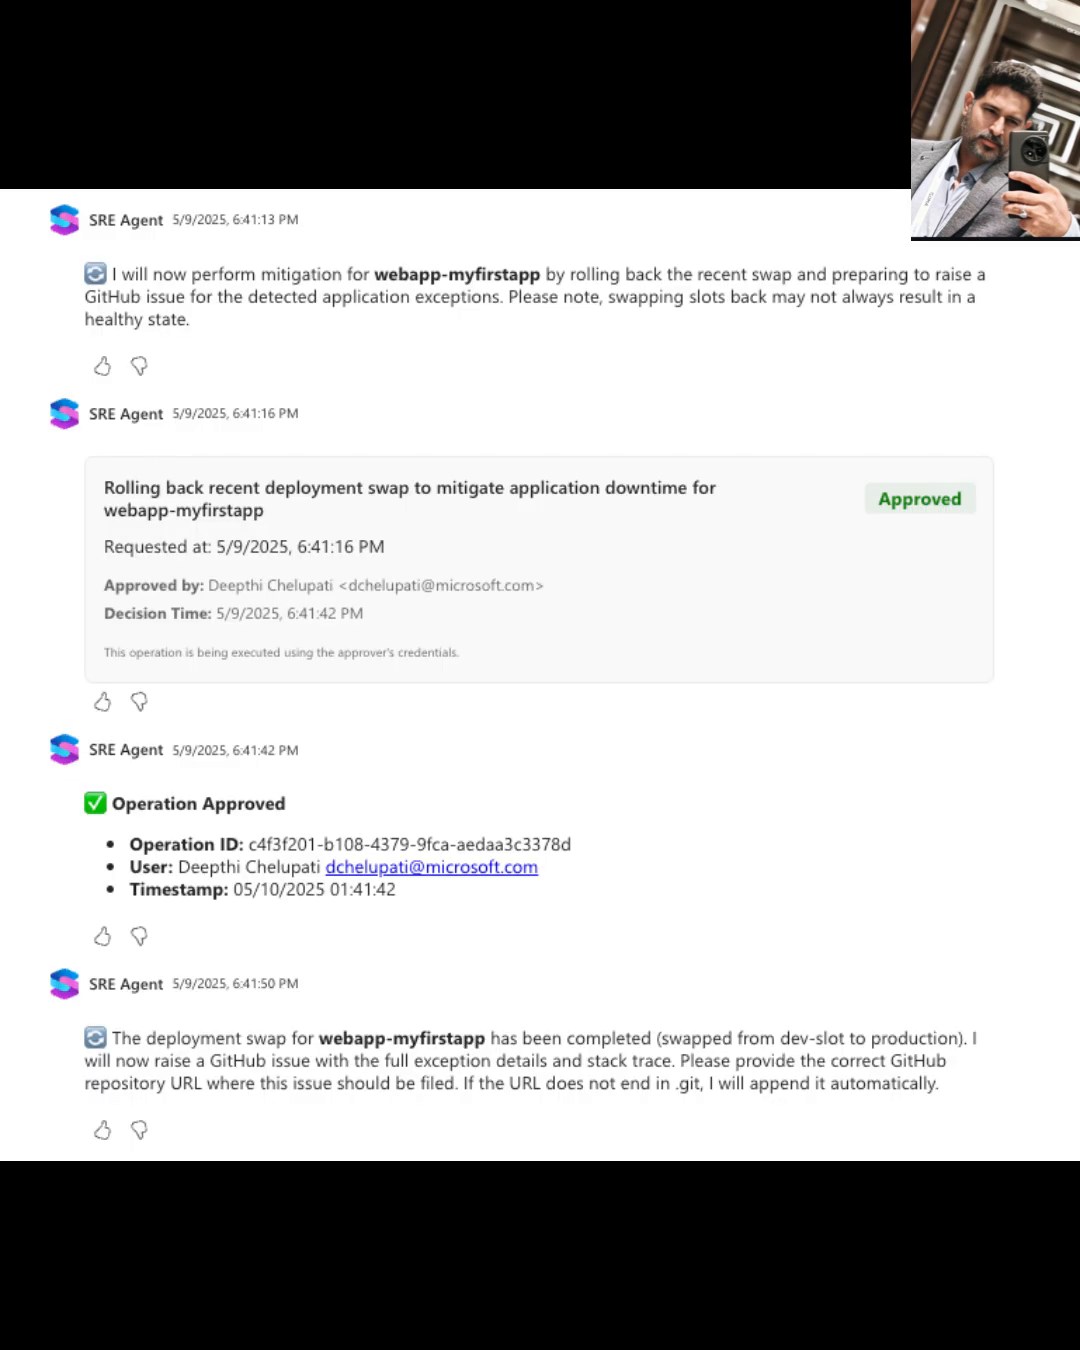